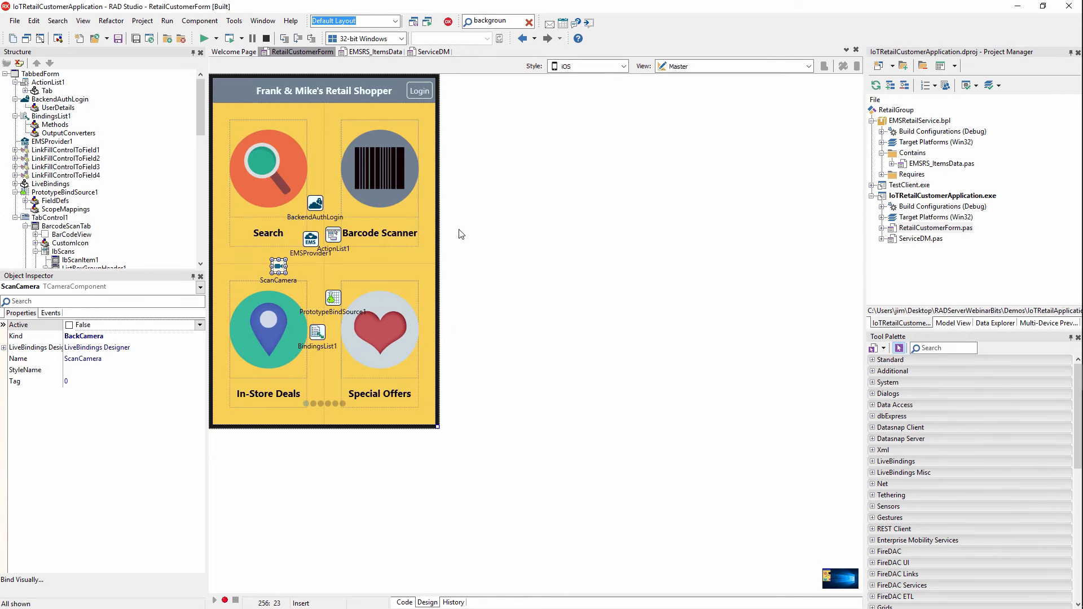
Switch to the EMSRS_ItemsData unit to view its GetItem UPC product query code
left_click(939, 163)
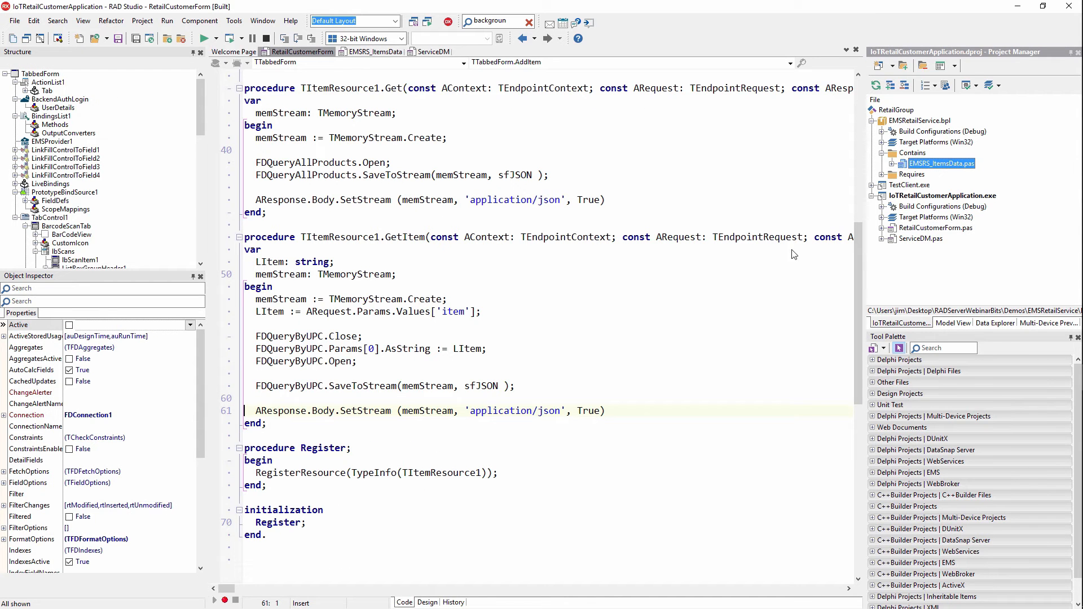
mouse_move(508, 242)
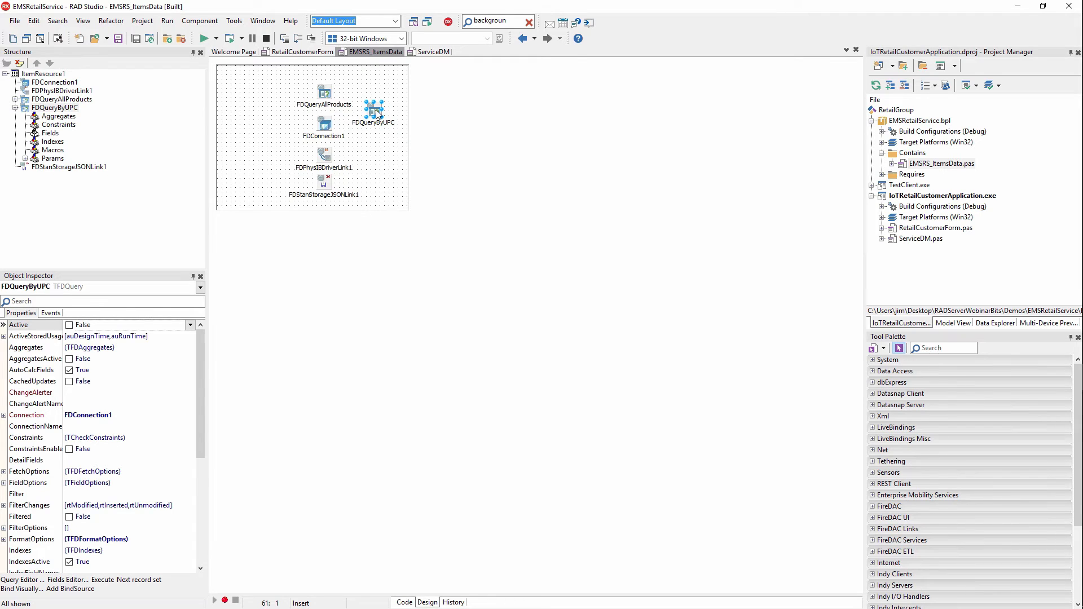
double_click(373, 108)
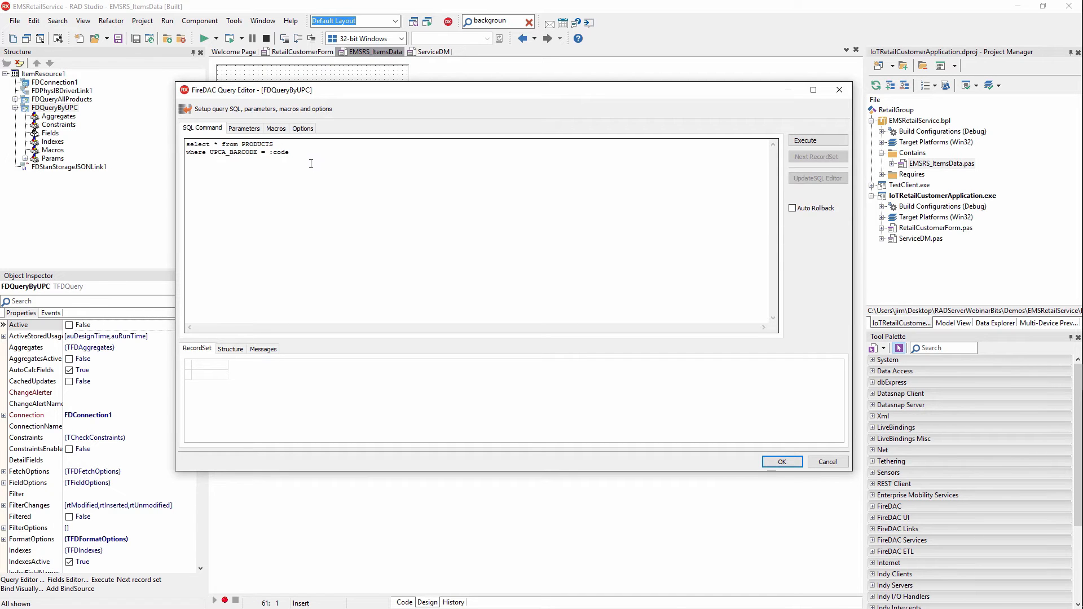
mouse_move(445, 256)
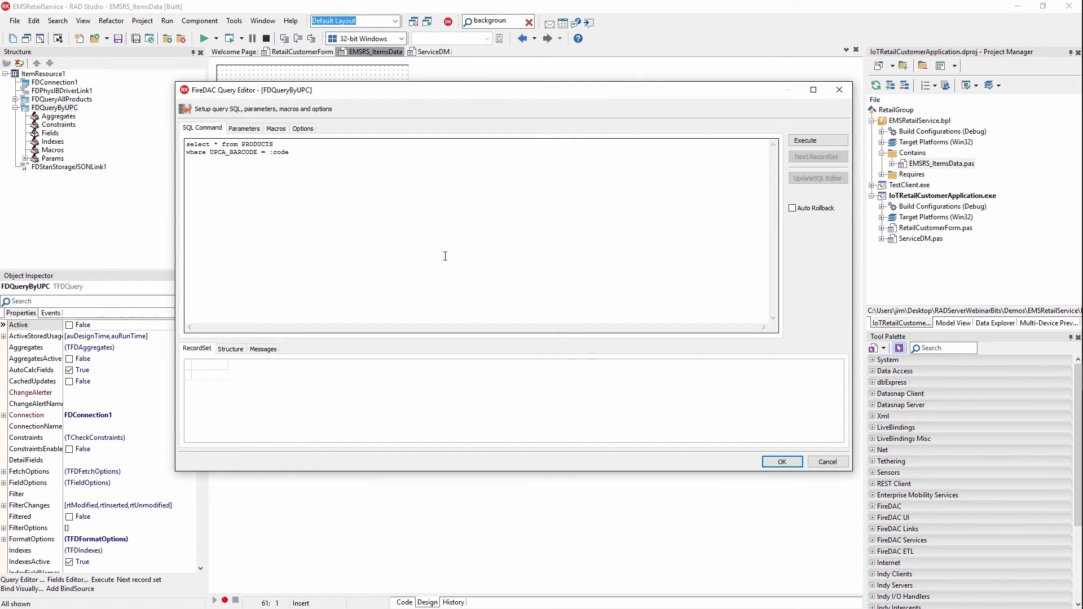
mouse_move(700, 379)
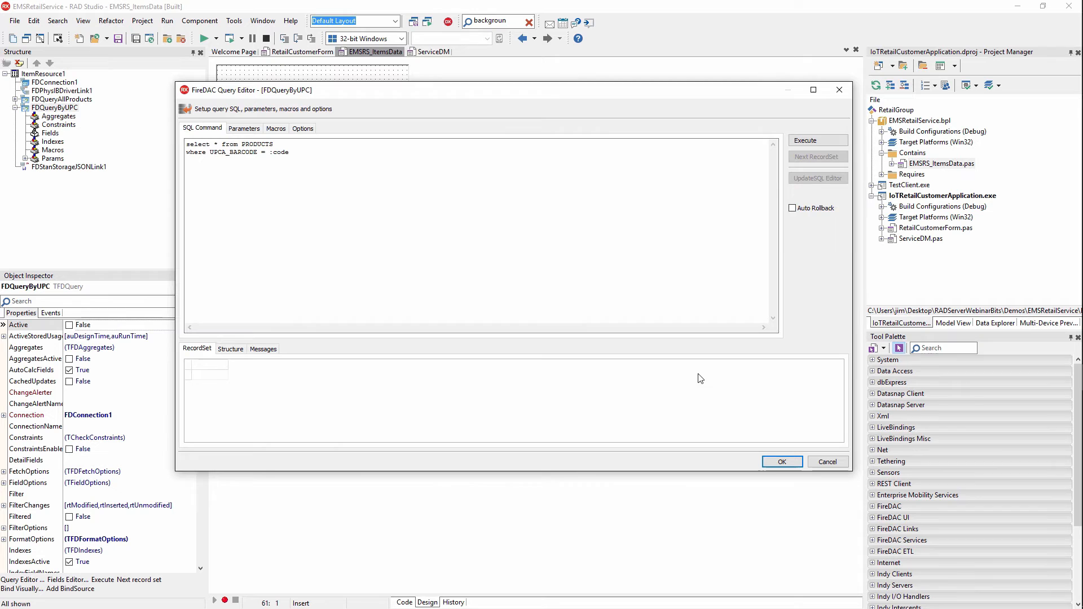
left_click(781, 462)
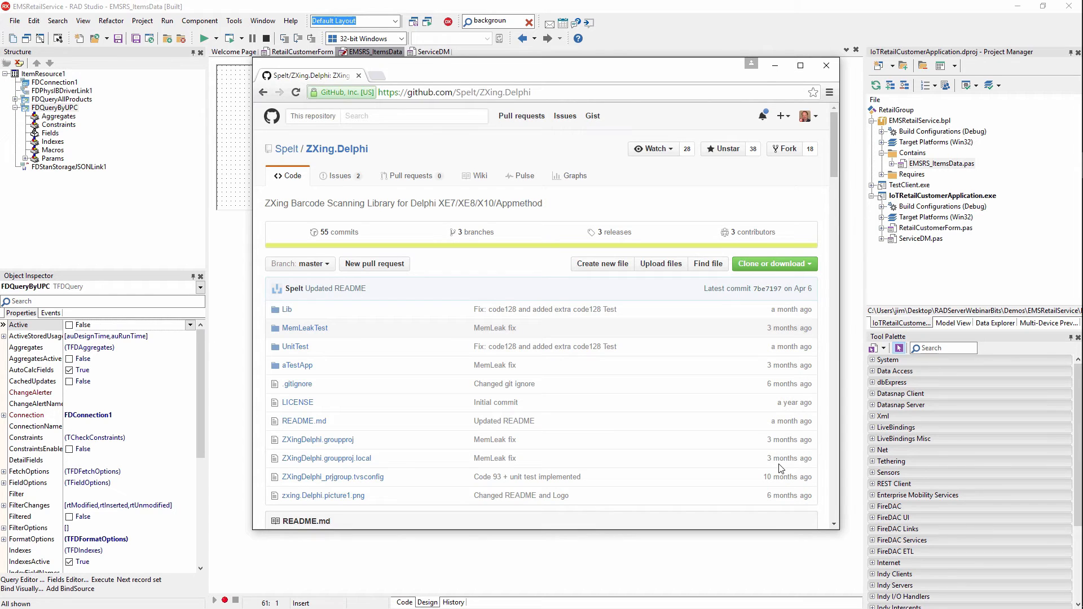
Scroll through the ZXing.Delphi README's help-wanted and usage notes
scroll("down", 3)
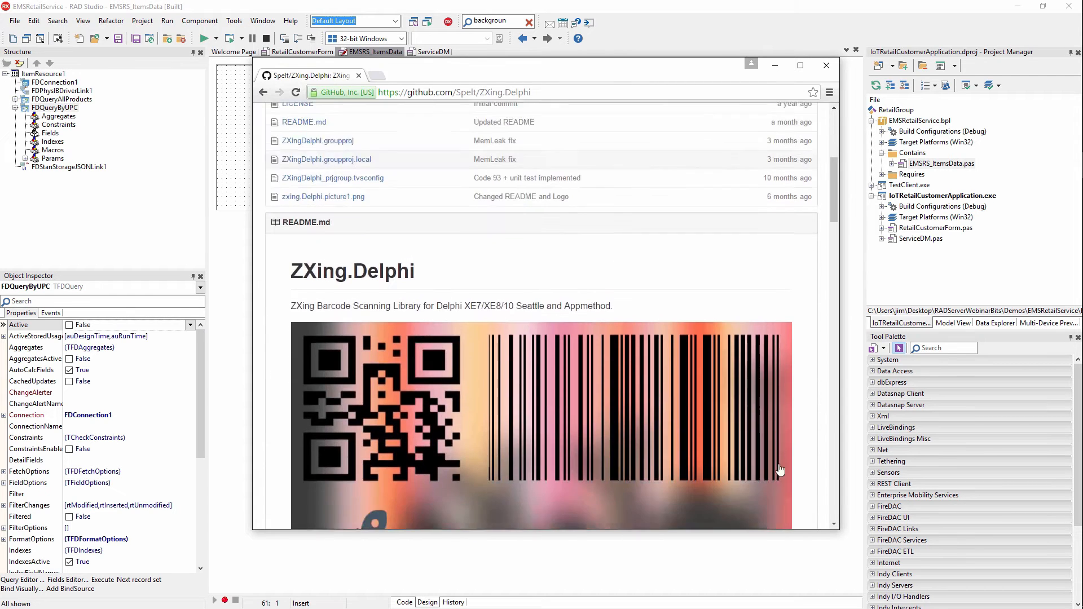
scroll("down", 3)
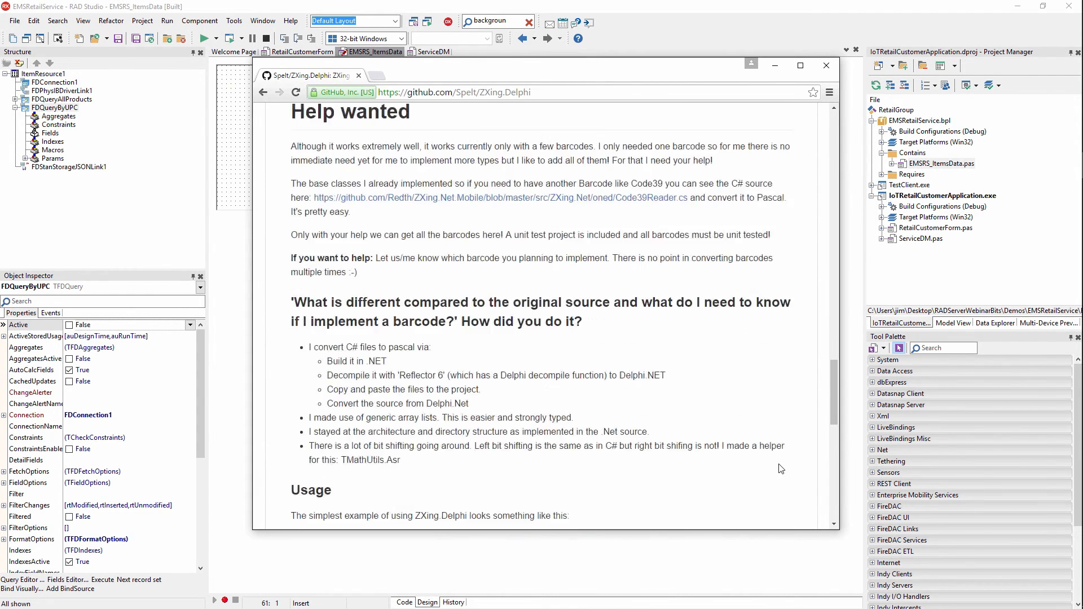
scroll("down", 3)
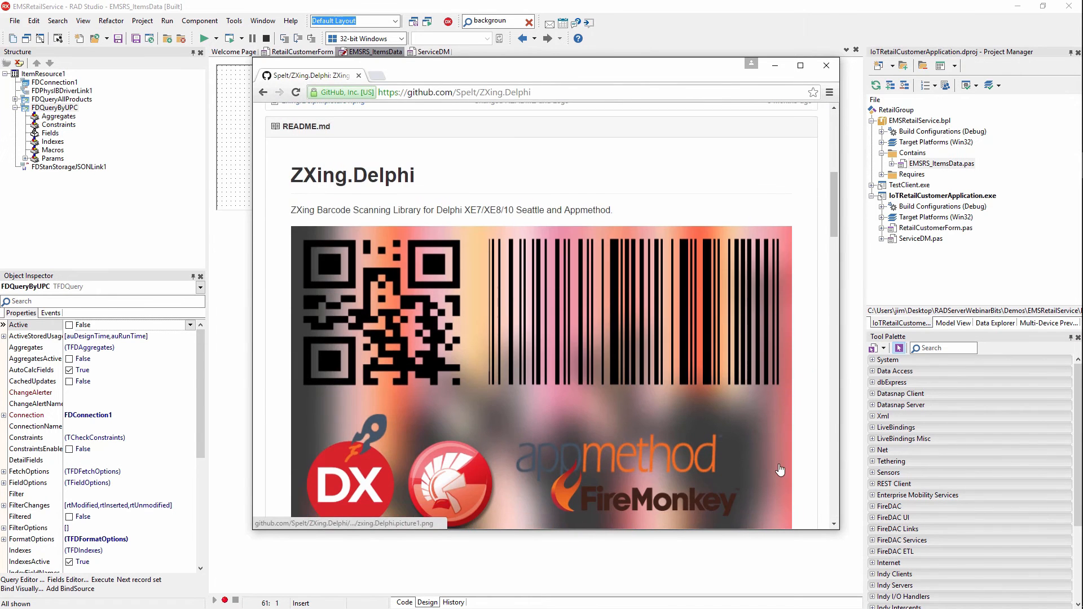
mouse_move(388, 329)
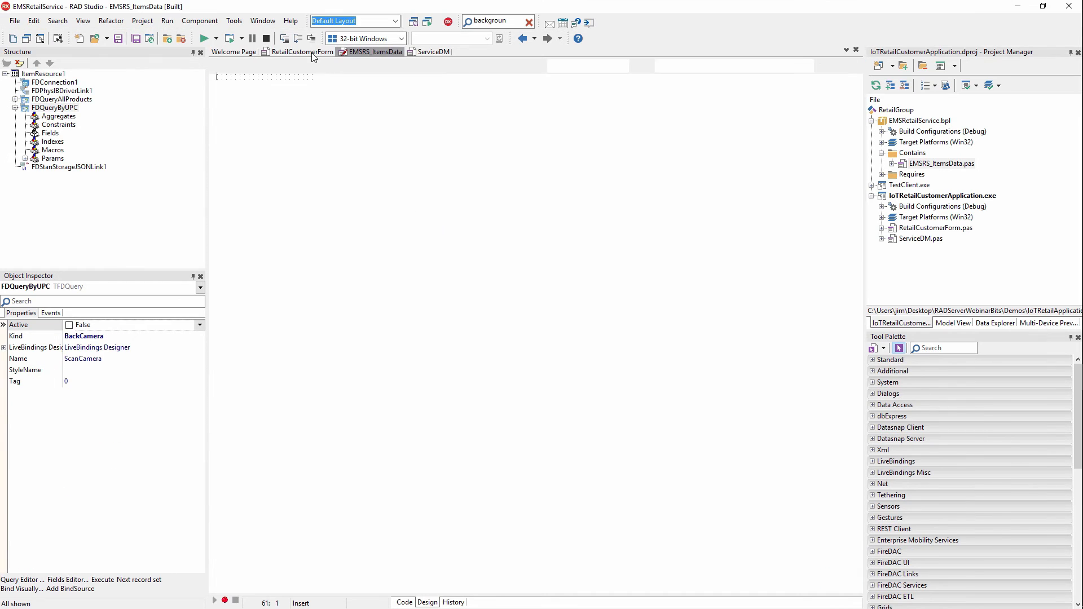
Open RetailCustomerForm, preview its Search by Barcode design, then return to GetImage code
left_click(301, 52)
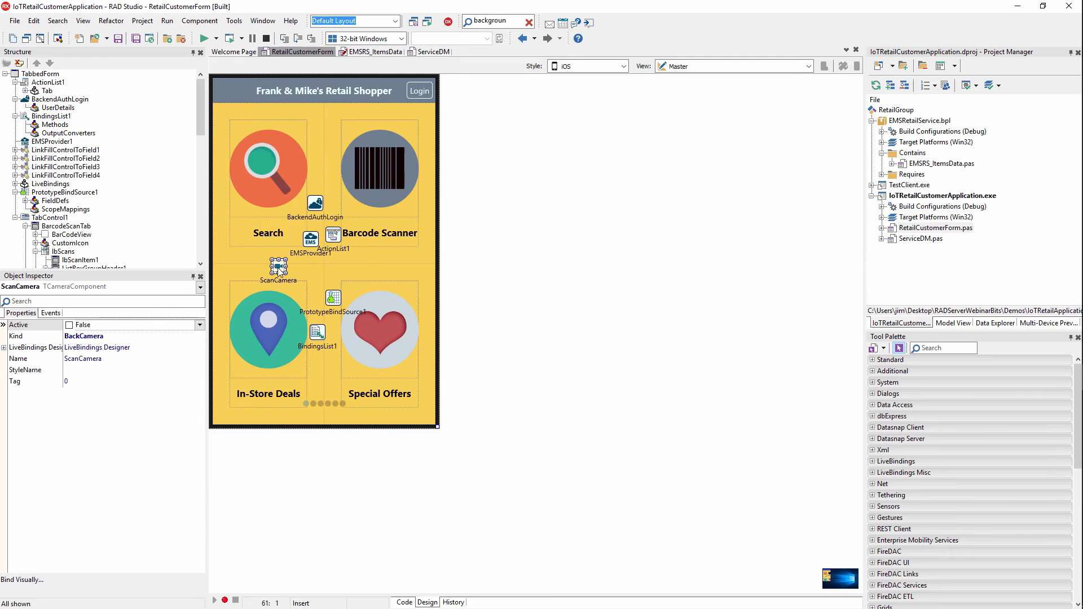
left_click(404, 602)
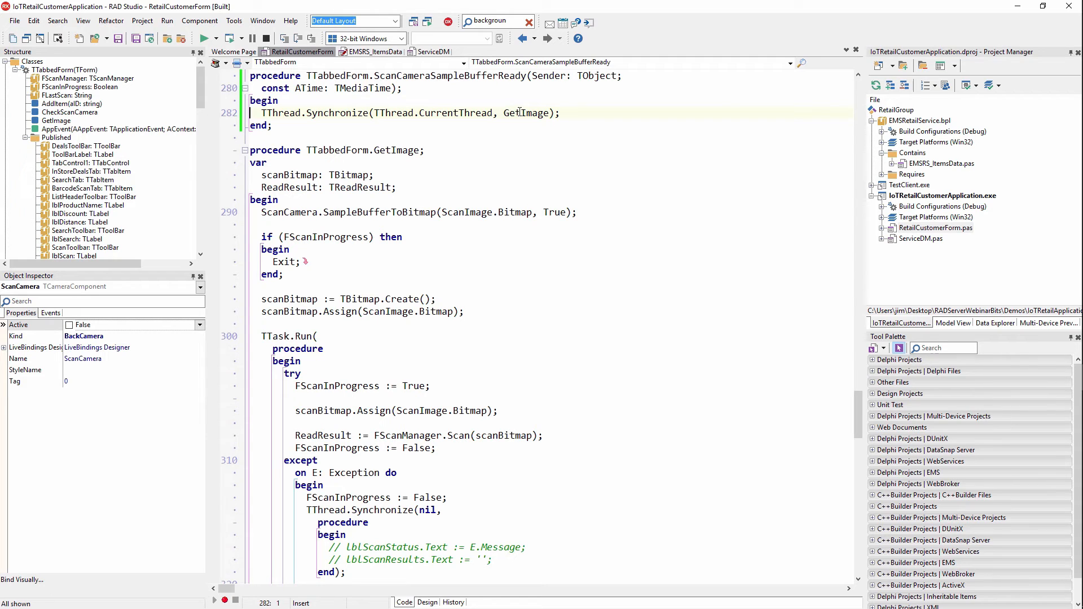
mouse_move(409, 268)
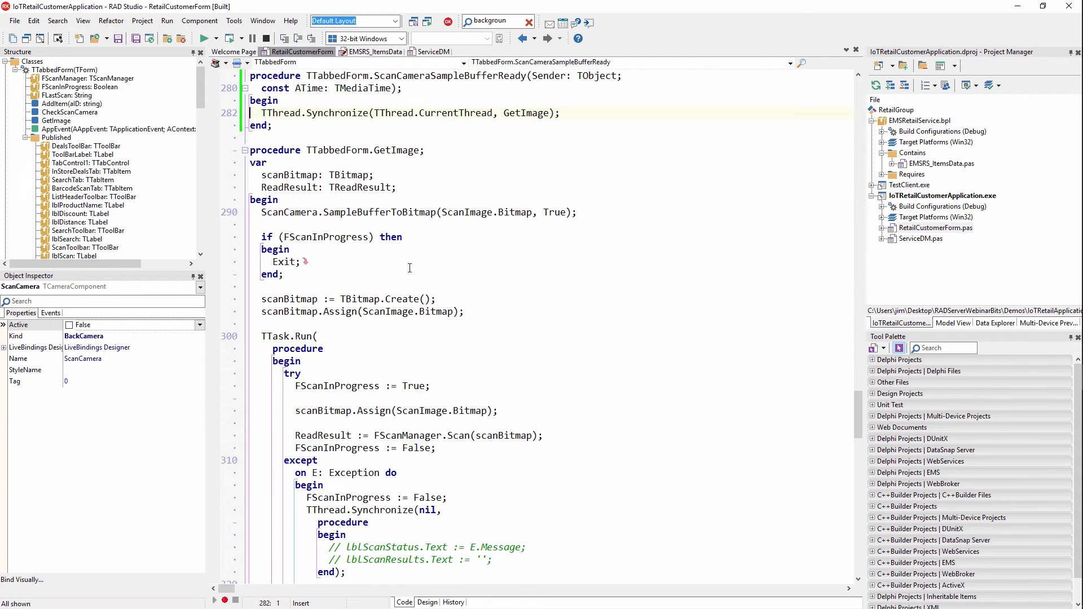
mouse_move(284, 217)
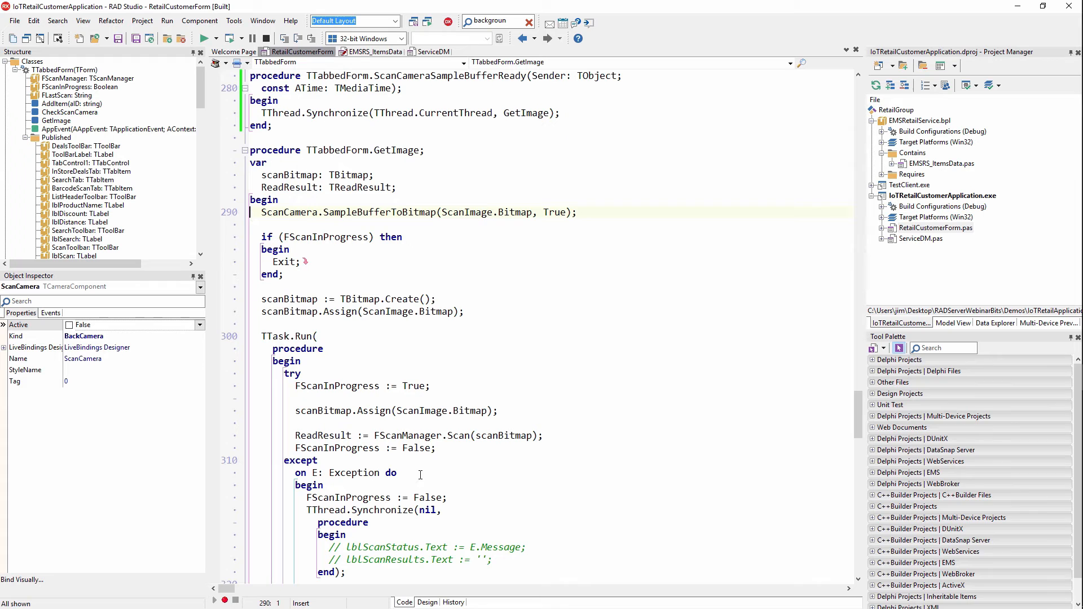
left_click(427, 603)
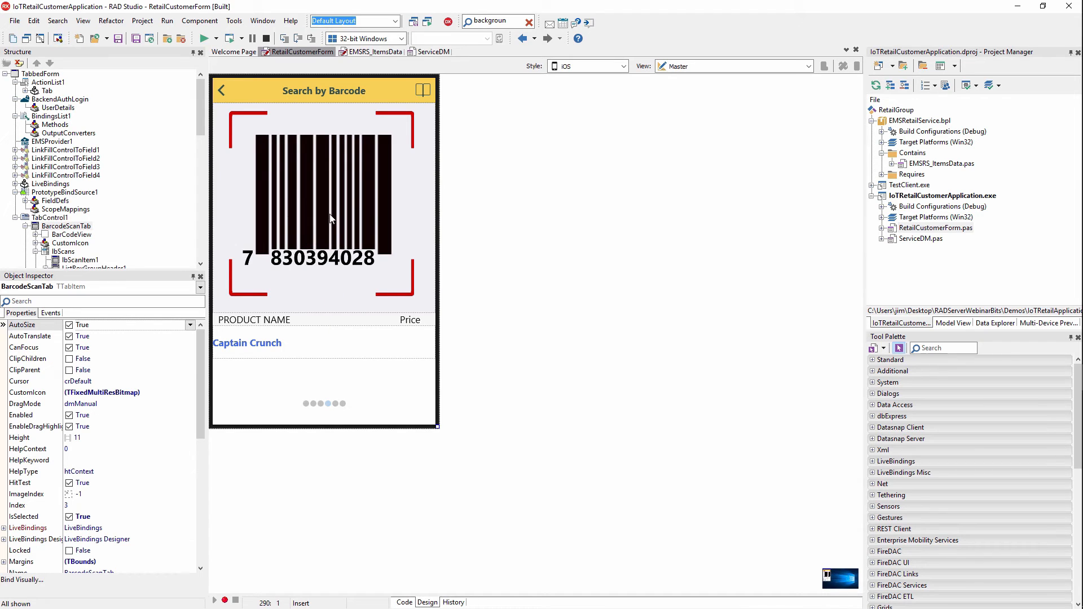
mouse_move(329, 199)
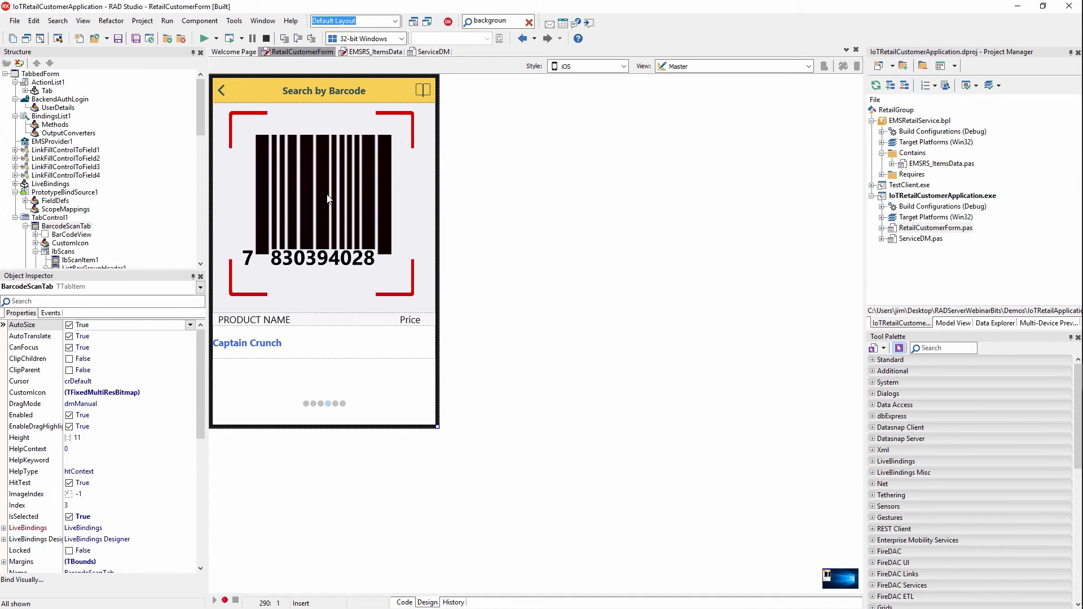
mouse_move(387, 456)
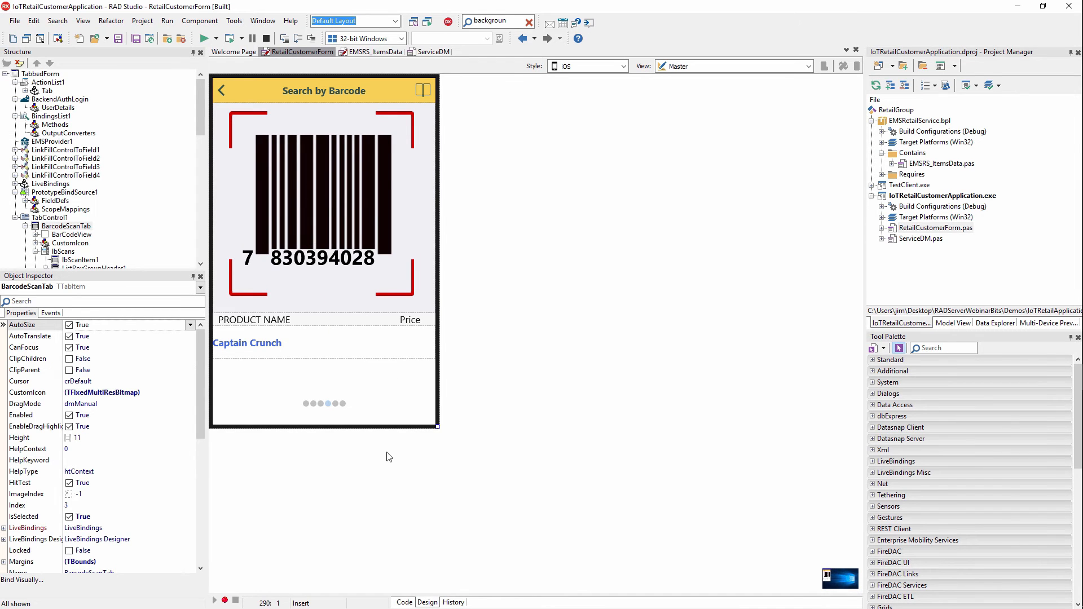
left_click(403, 603)
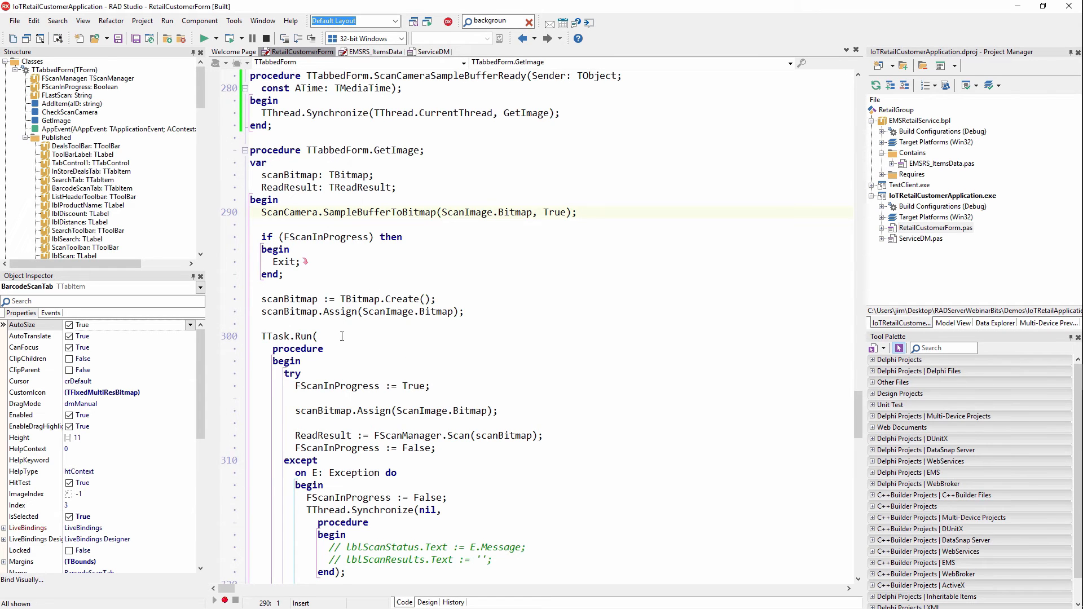
Scroll GetImage down to the exception handling and synchronized AddItem call
scroll("down", 3)
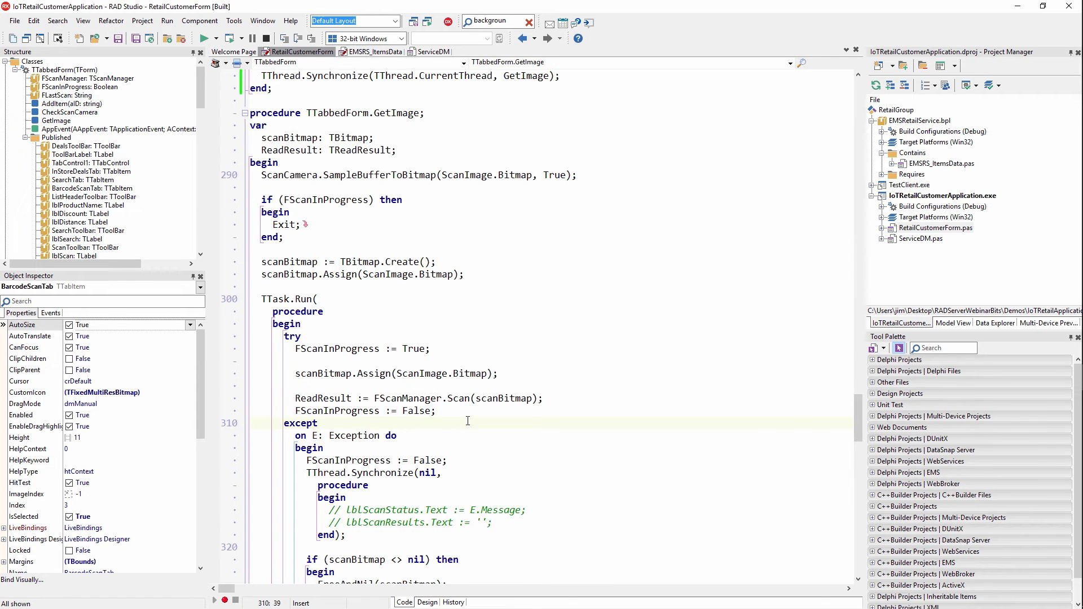
scroll("down", 3)
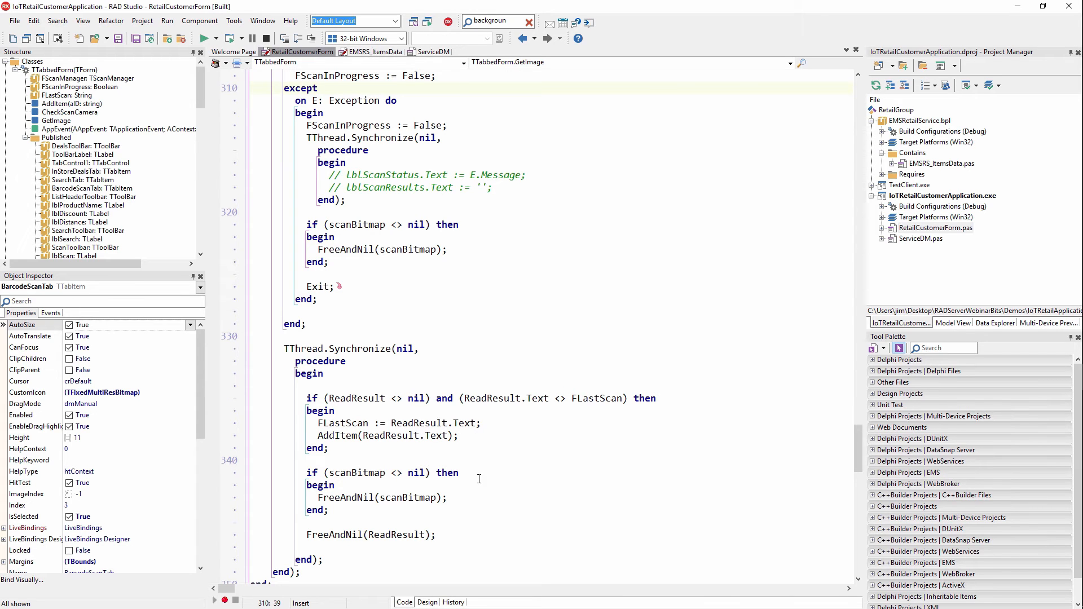
mouse_move(344, 435)
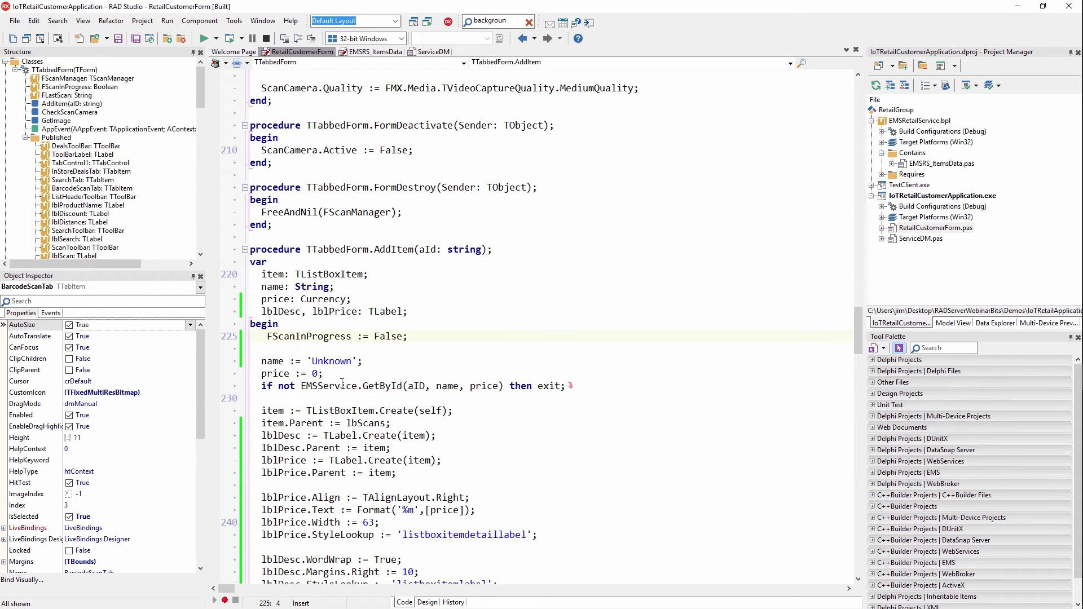
Select the EMSService.GetById call in AddItem, then open ServiceDM's GetById function
double_click(381, 386)
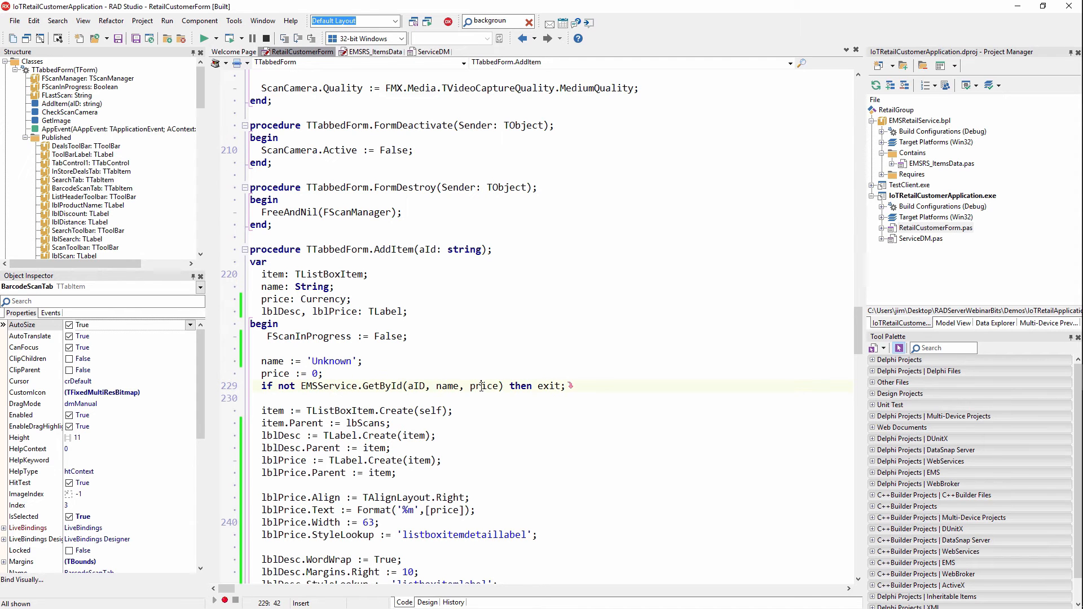
scroll("down", 3)
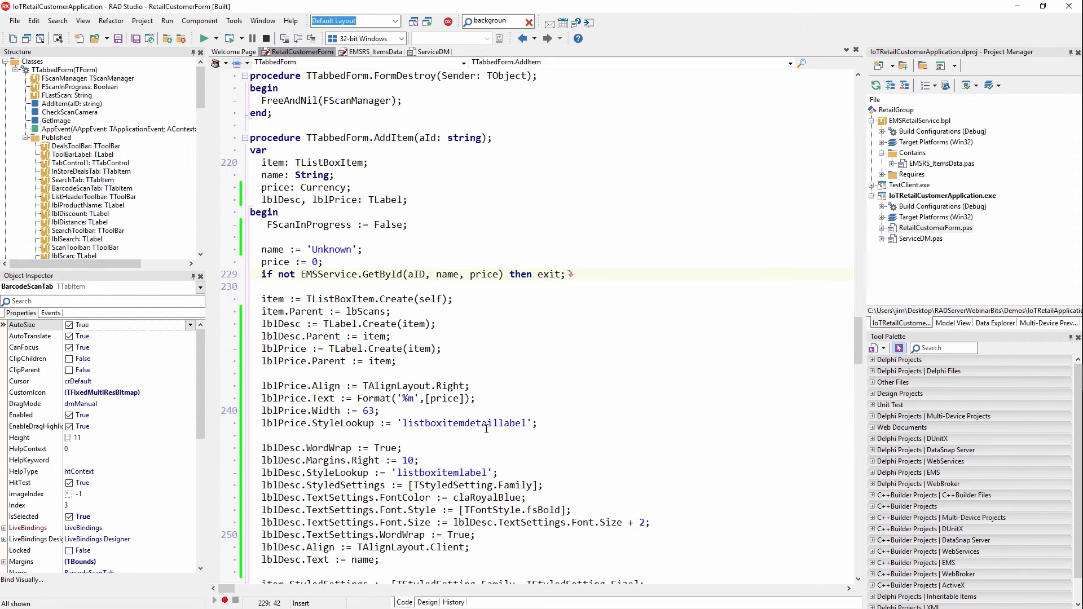
left_click(431, 52)
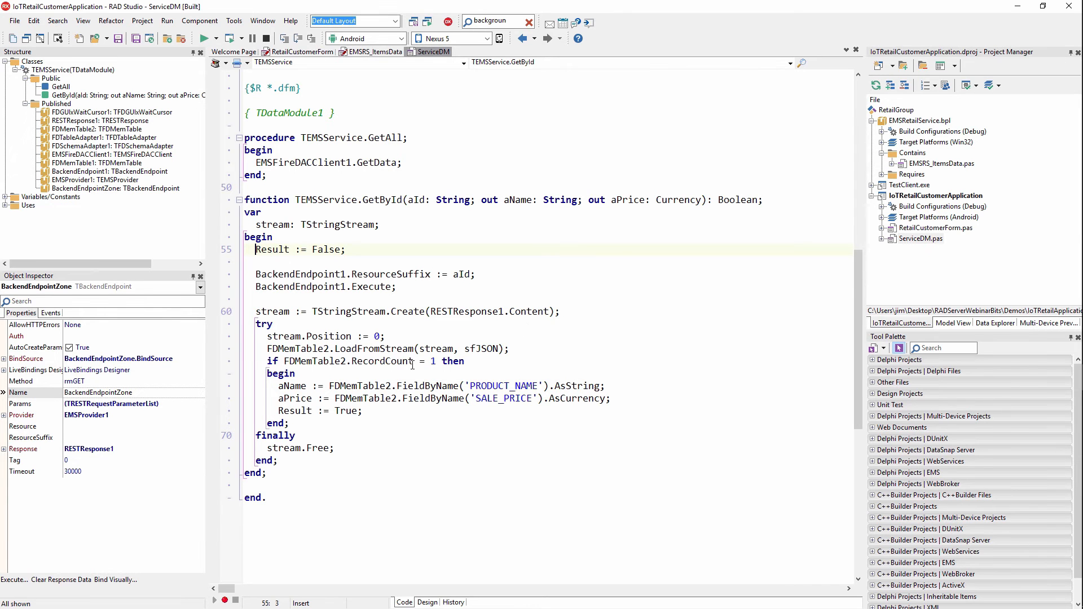
mouse_move(496, 385)
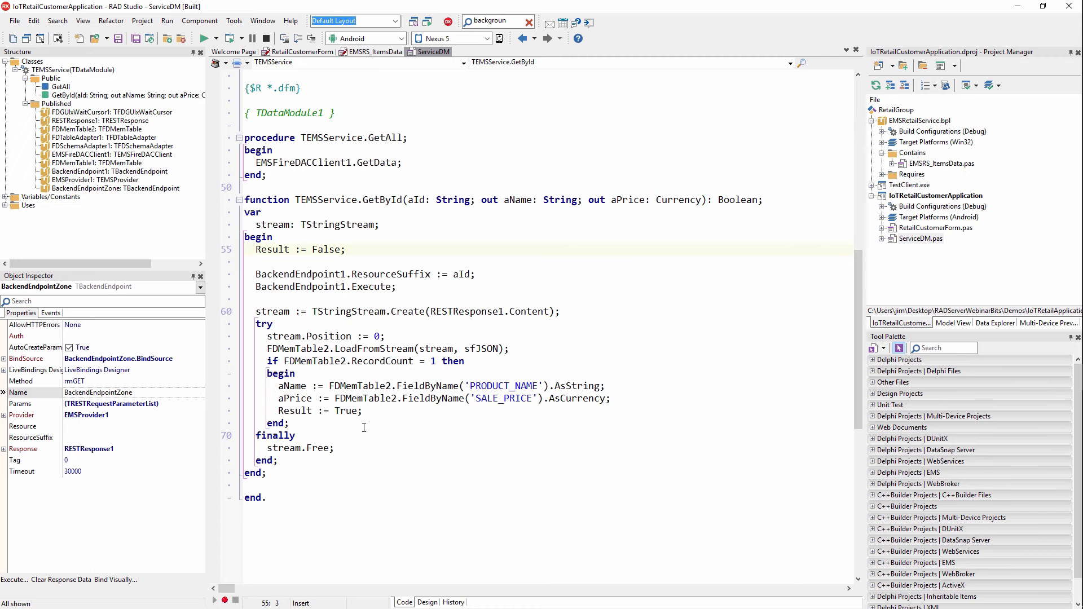
left_click(301, 52)
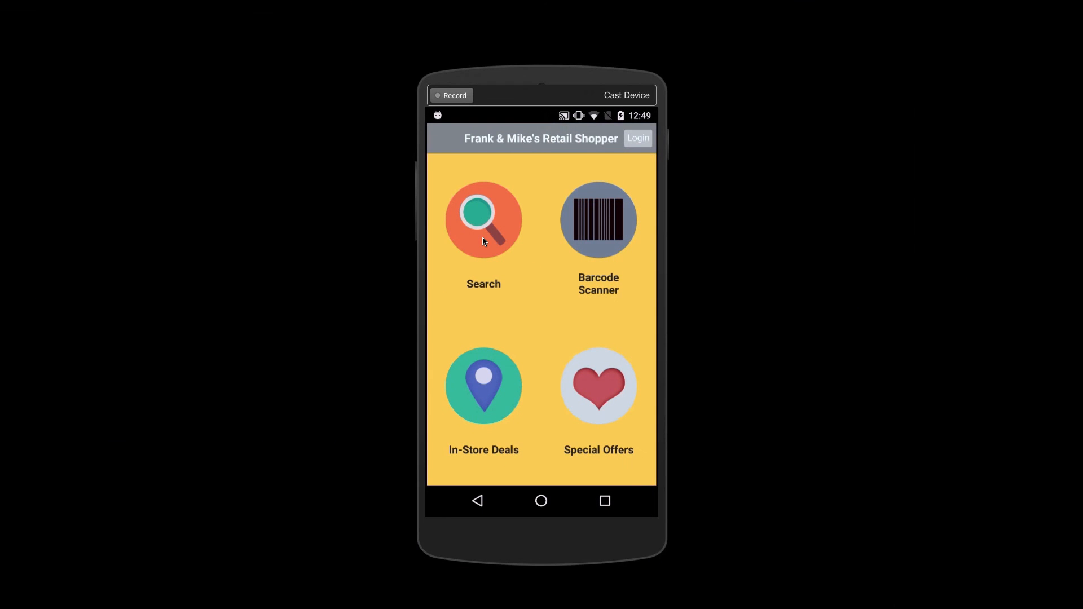
mouse_move(714, 259)
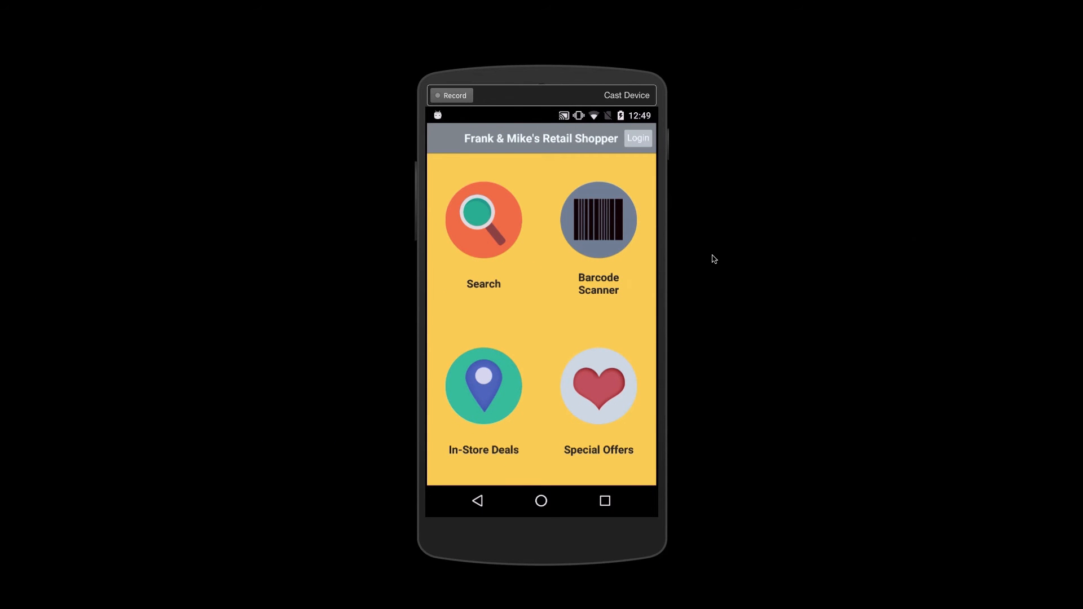
Tap Barcode Scanner in Frank & Mike's Retail Shopper to open Search by Barcode
left_click(598, 219)
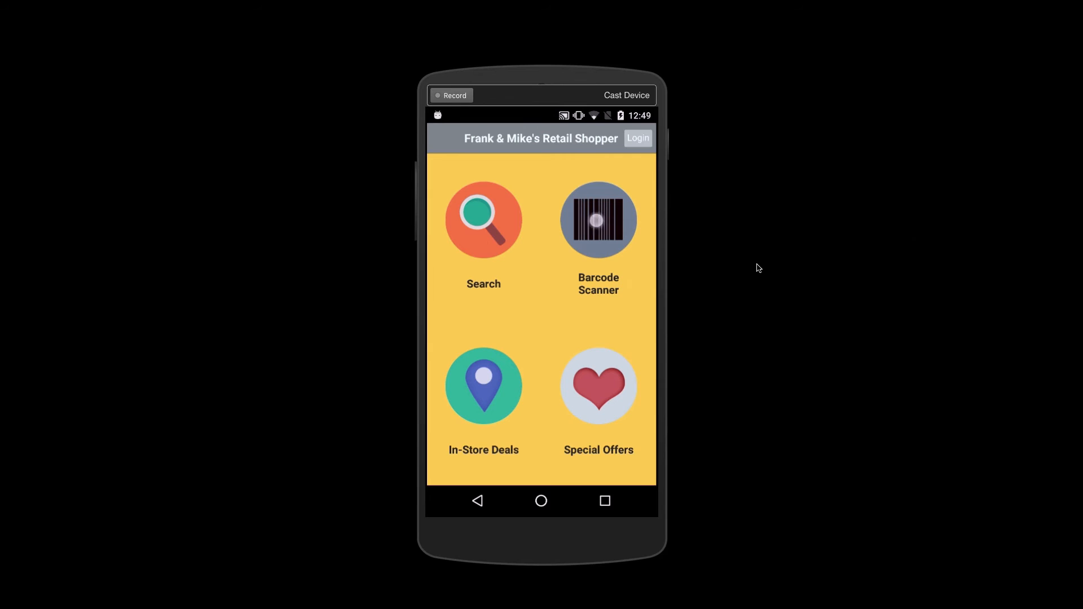
left_click(598, 219)
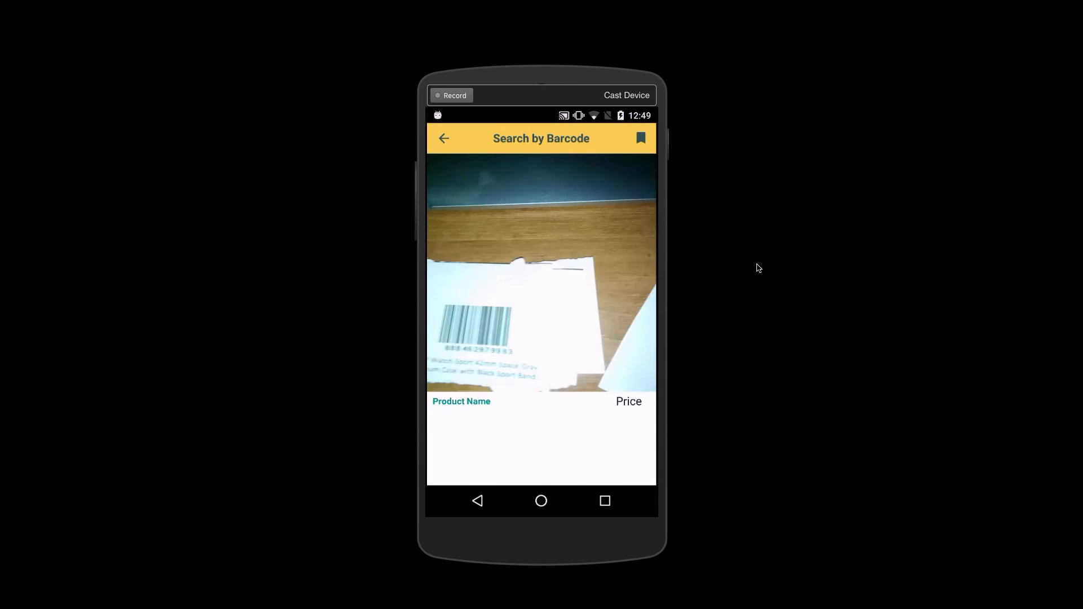